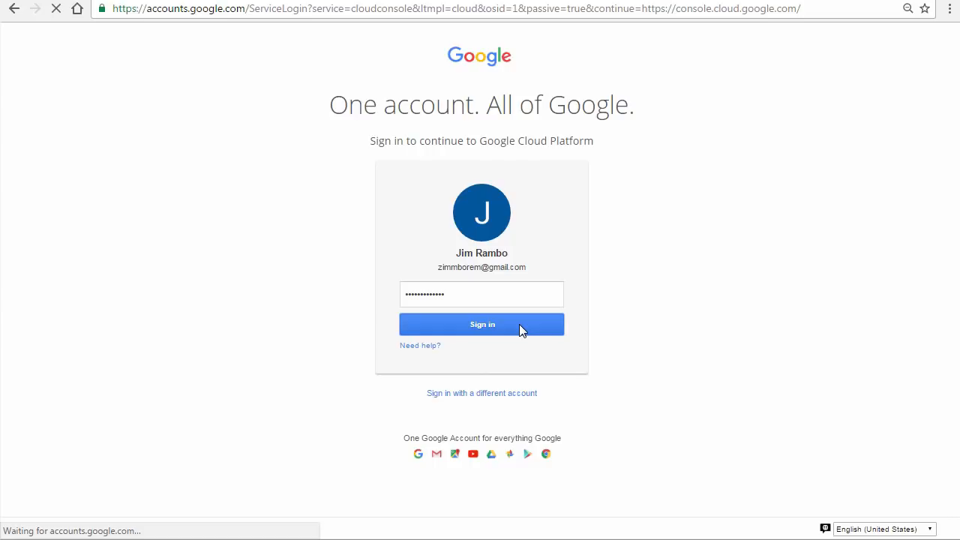
mouse_move(522, 329)
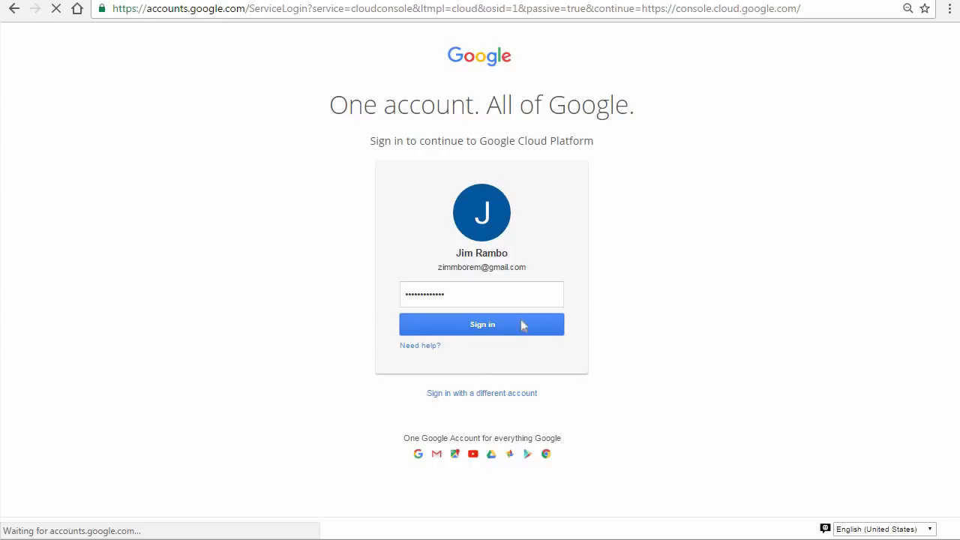
mouse_move(531, 275)
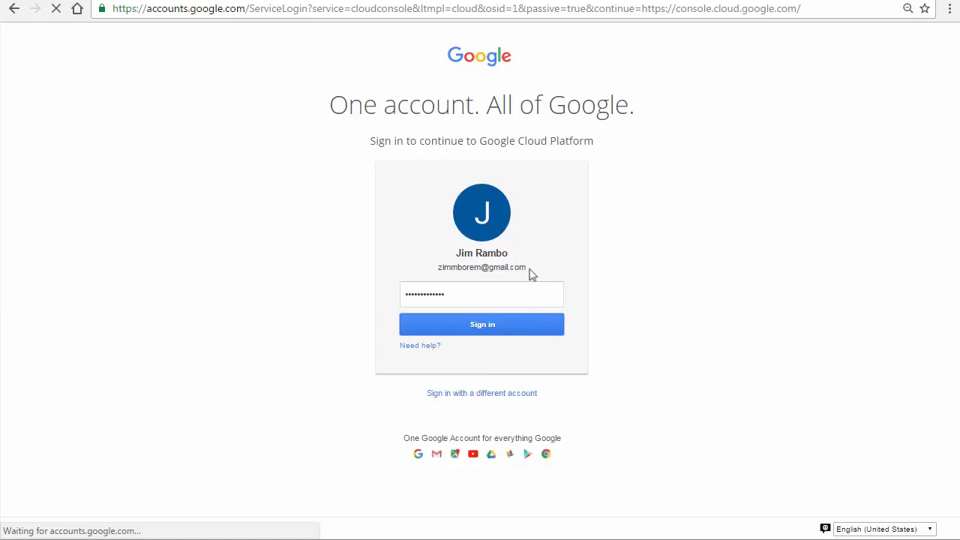
Submit the account password to finish signing in to Google Cloud Platform.
left_click(483, 324)
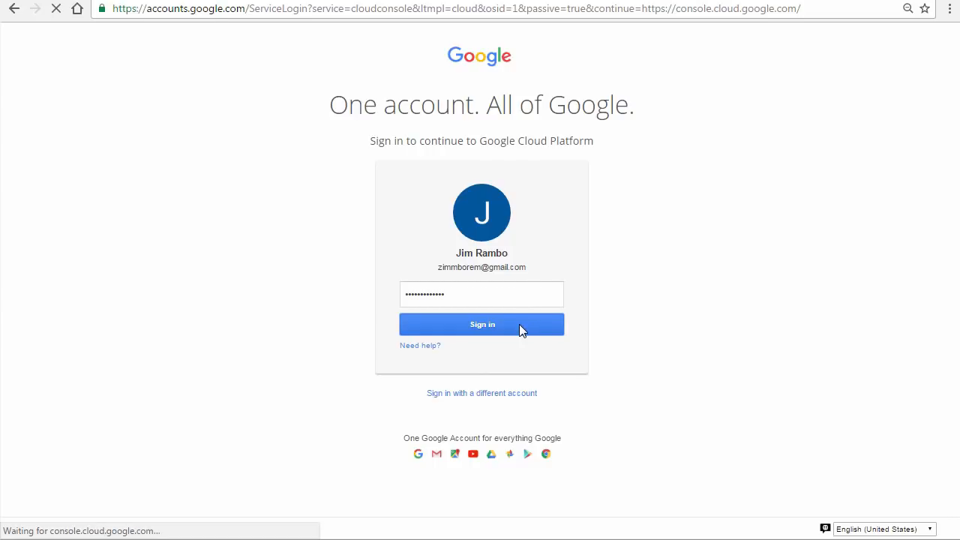
left_click(483, 324)
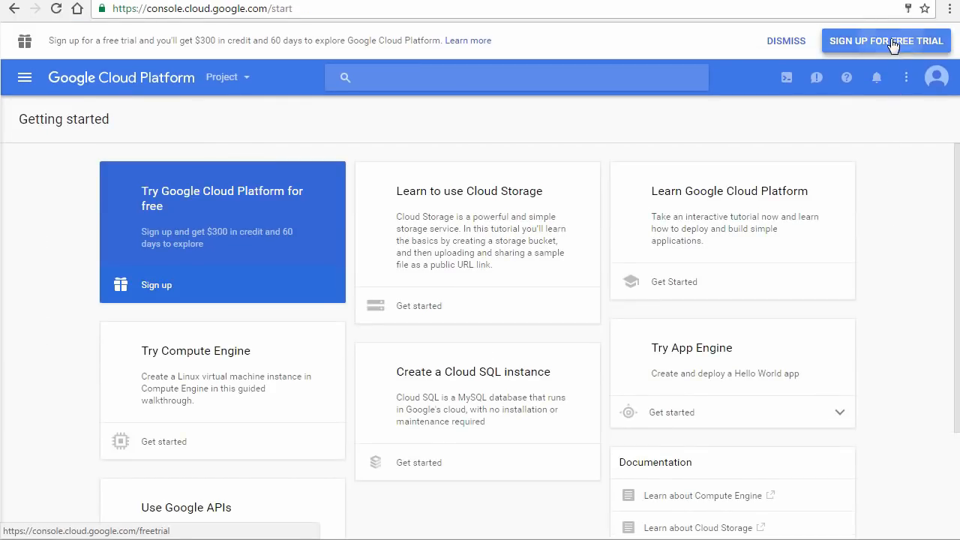
Accept the trial Terms of Service, confirm account and payment details, and start the free trial.
left_click(886, 42)
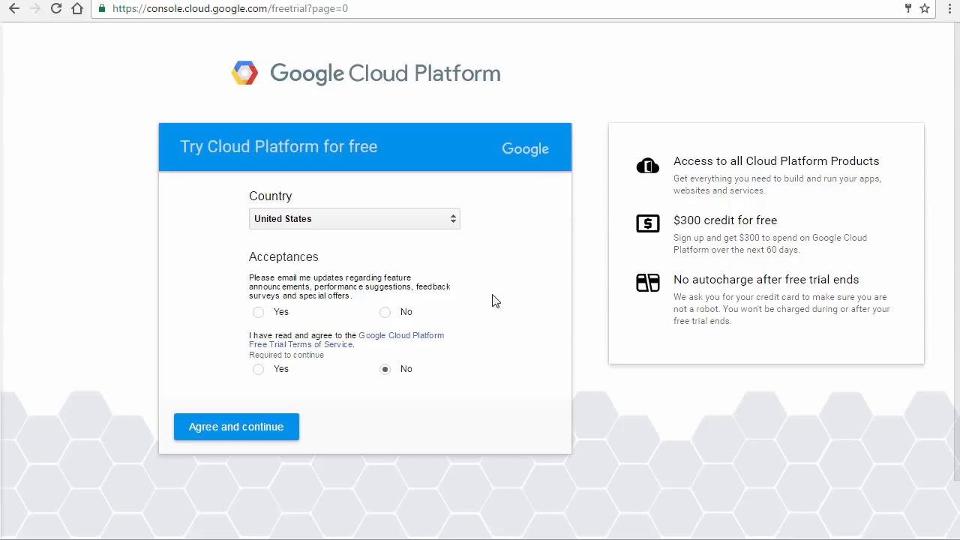
left_click(258, 369)
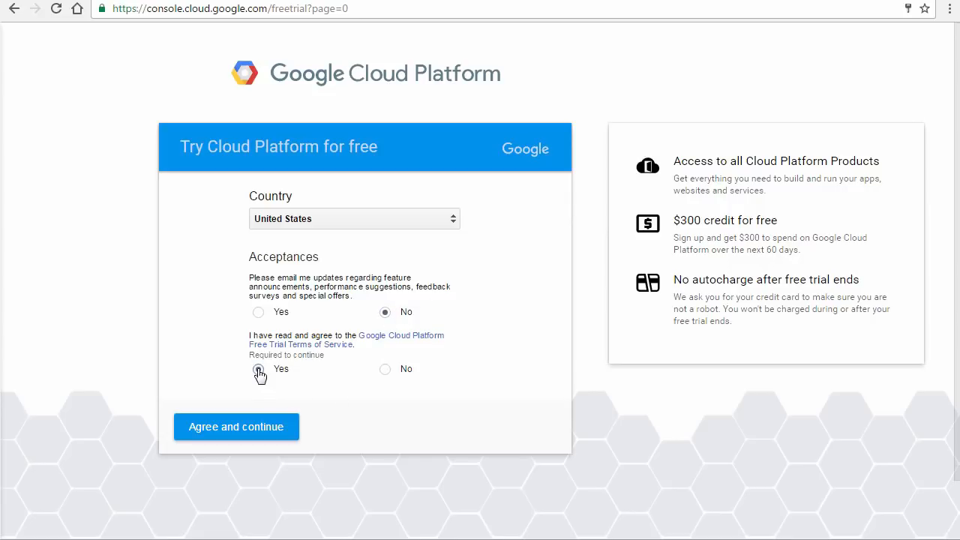
left_click(235, 426)
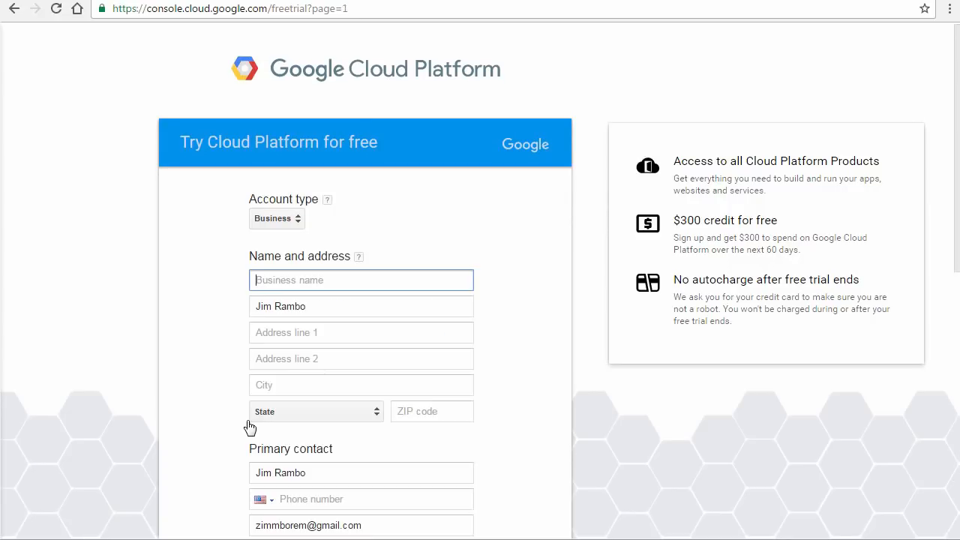
scroll("down", 3)
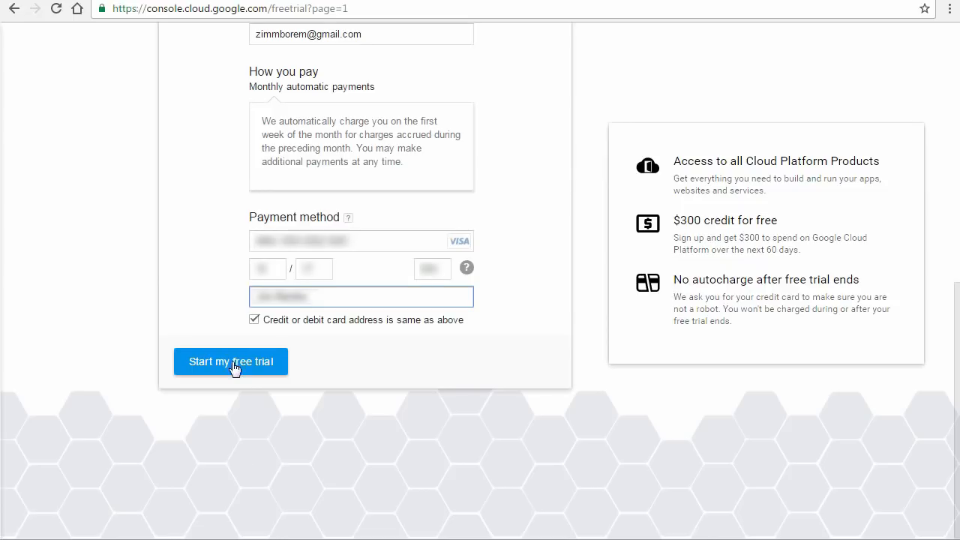
left_click(231, 361)
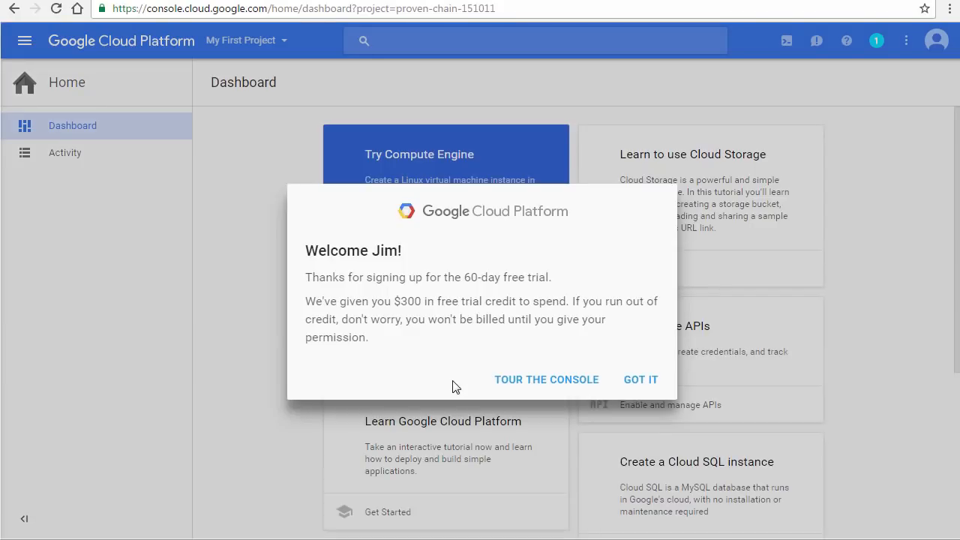
mouse_move(900, 345)
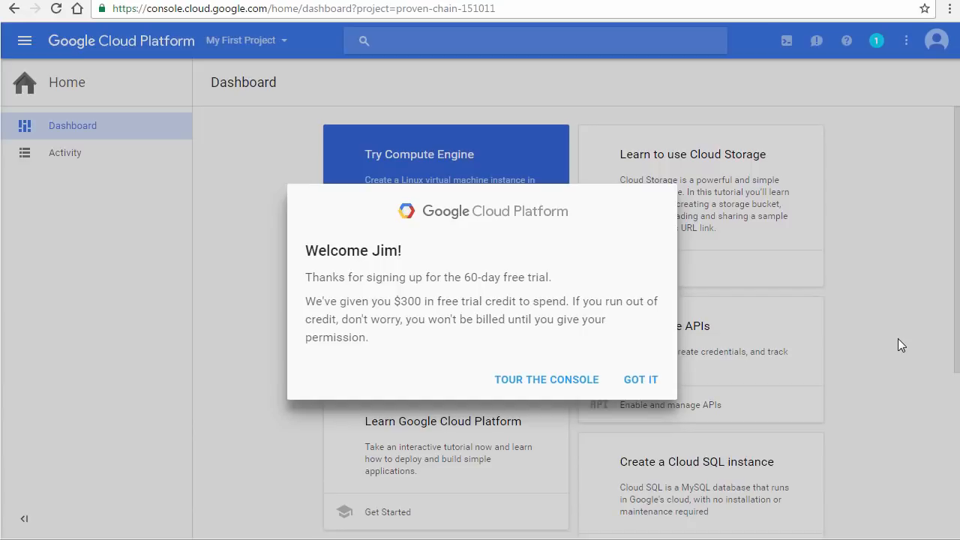
mouse_move(896, 348)
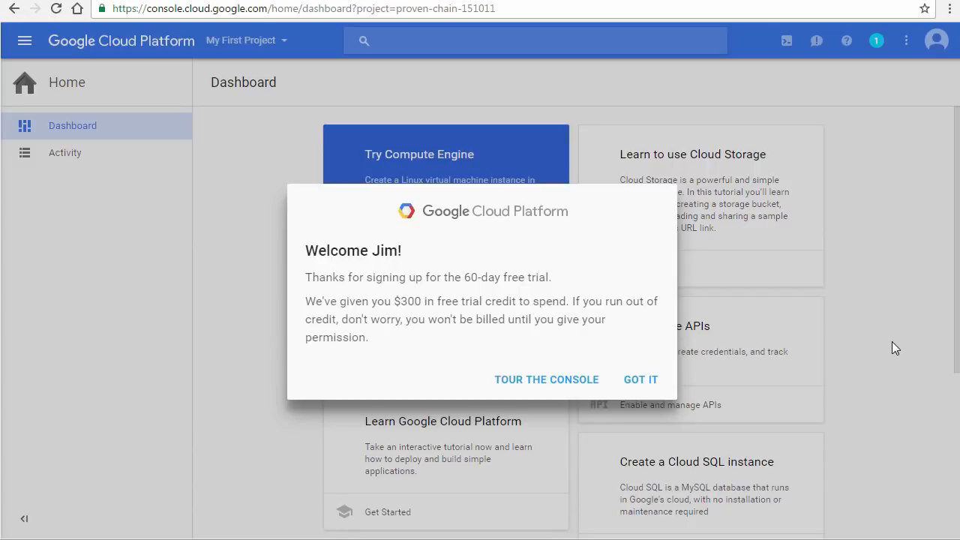
Dismiss the welcome message and expand My First Project's card to see its ID and number.
left_click(641, 378)
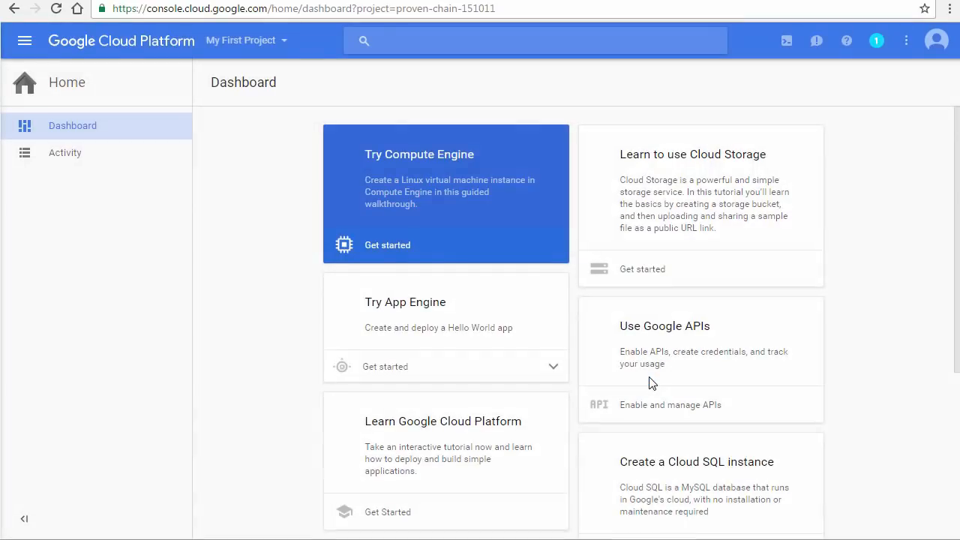
mouse_move(888, 291)
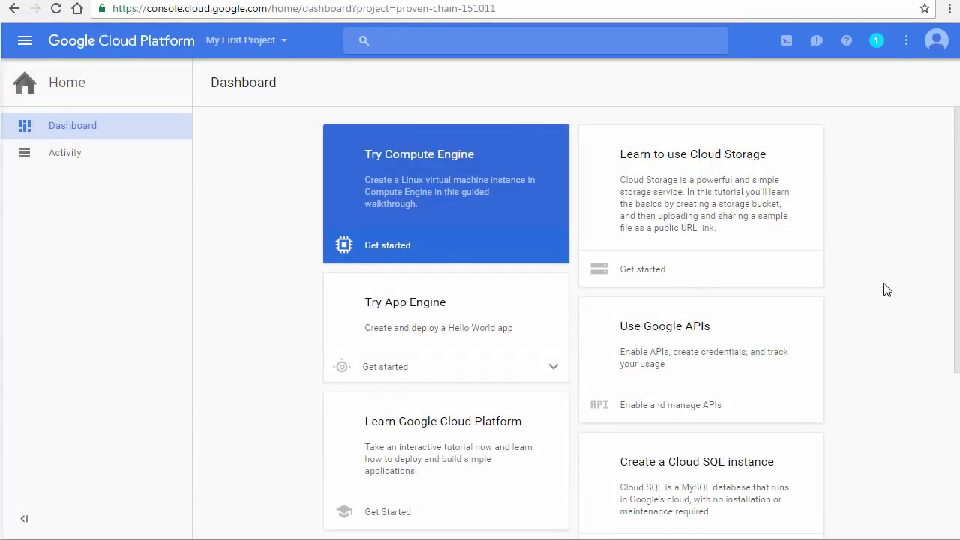
scroll("down", 3)
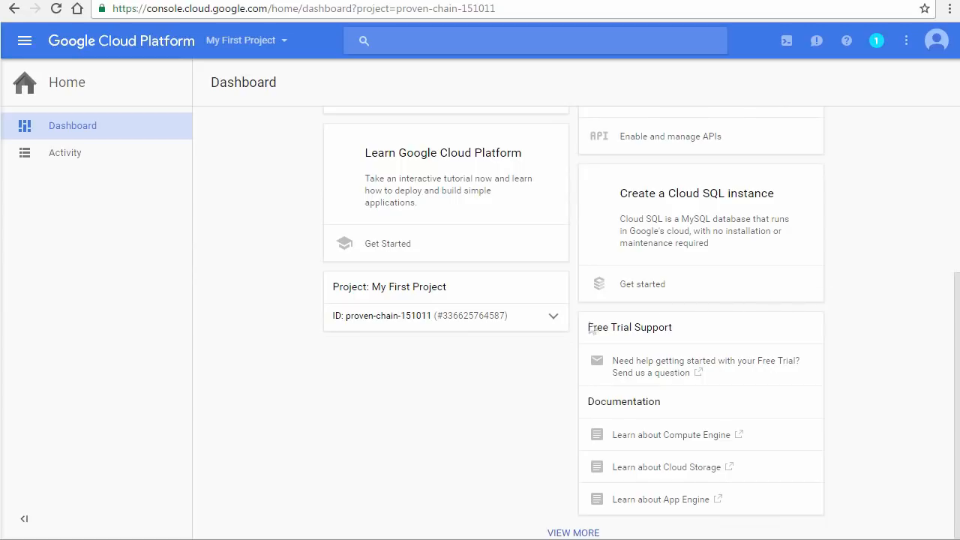
left_click(553, 315)
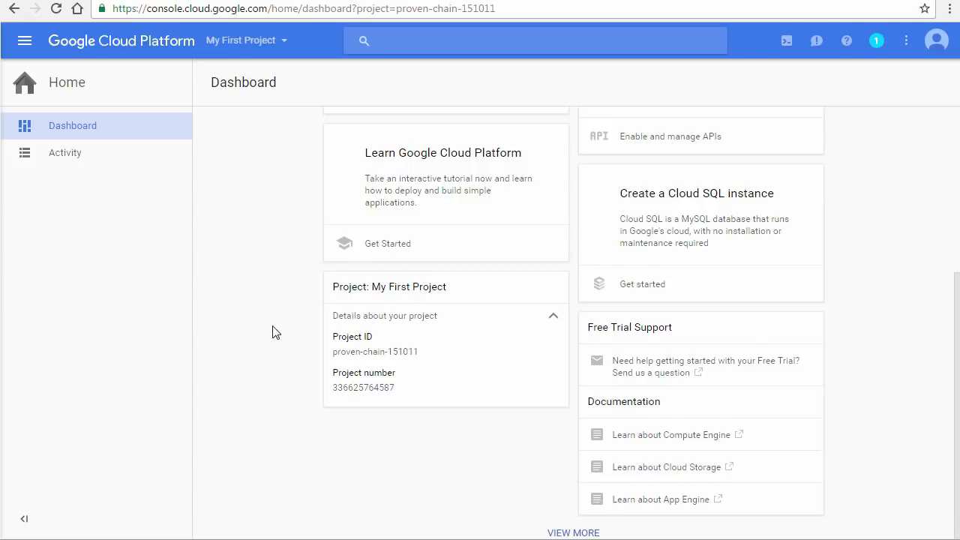
scroll("up", 3)
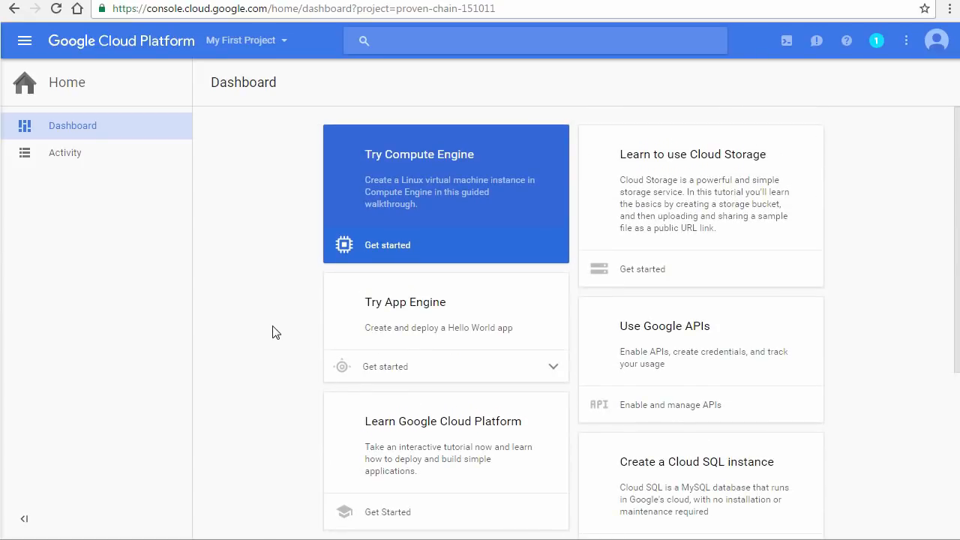
Check the project list and keep My First Project as the current project.
left_click(240, 40)
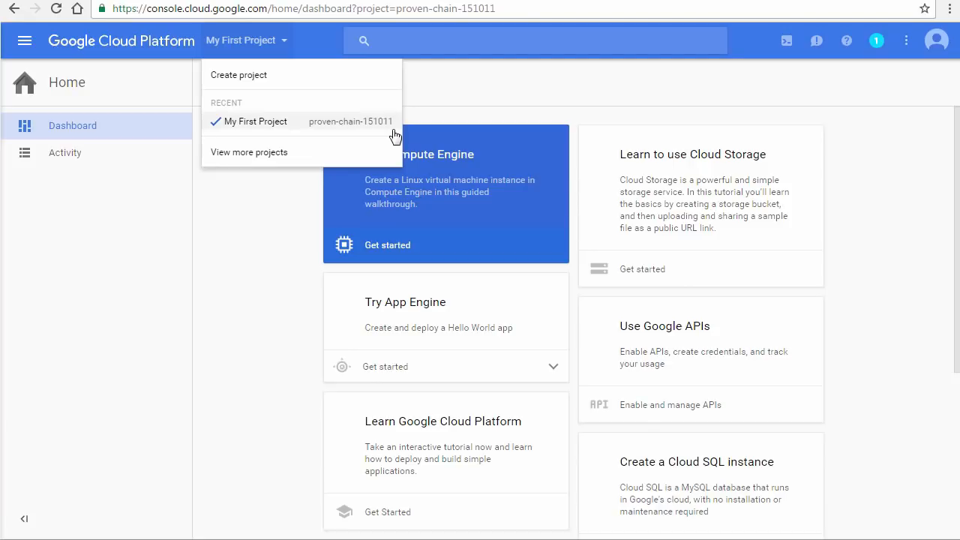
left_click(277, 207)
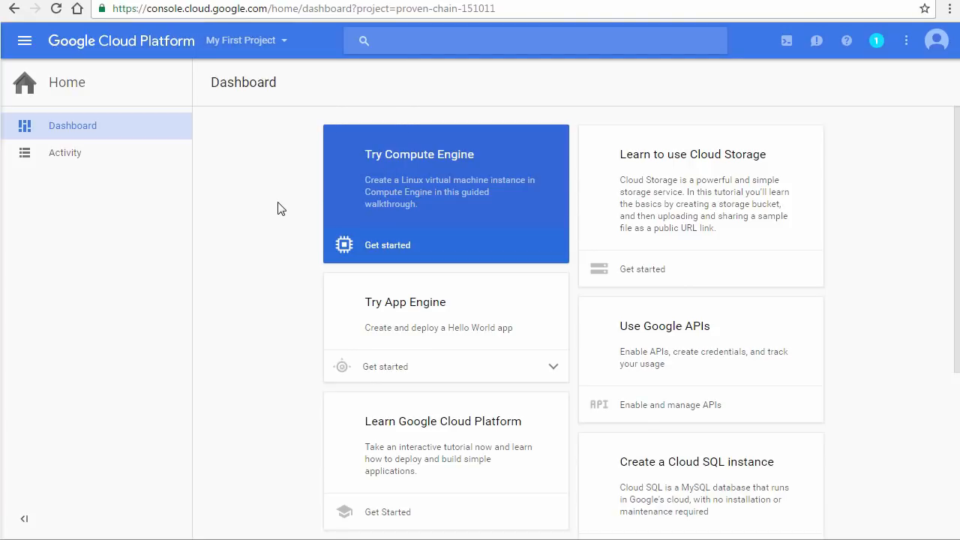
mouse_move(42, 57)
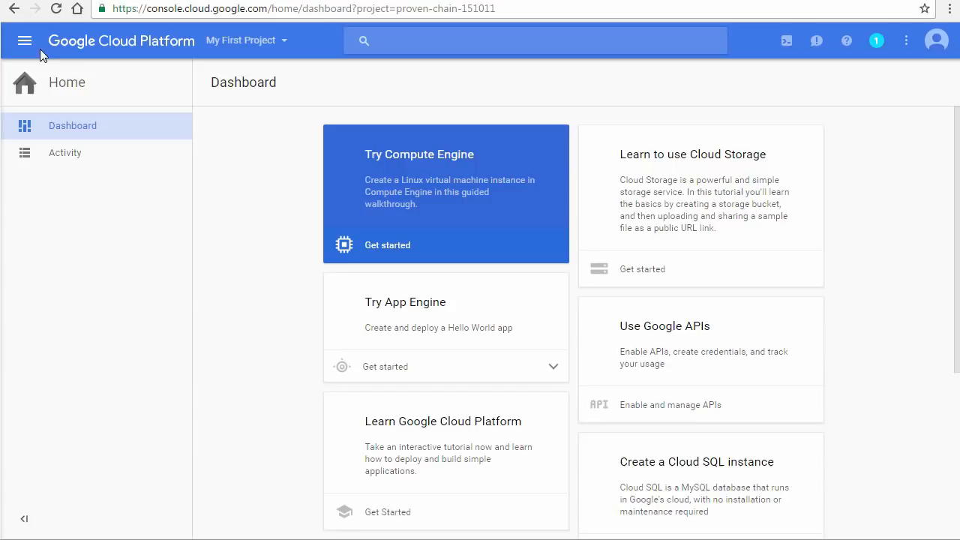
Show the console navigation menu listing Billing and other products and services.
left_click(24, 40)
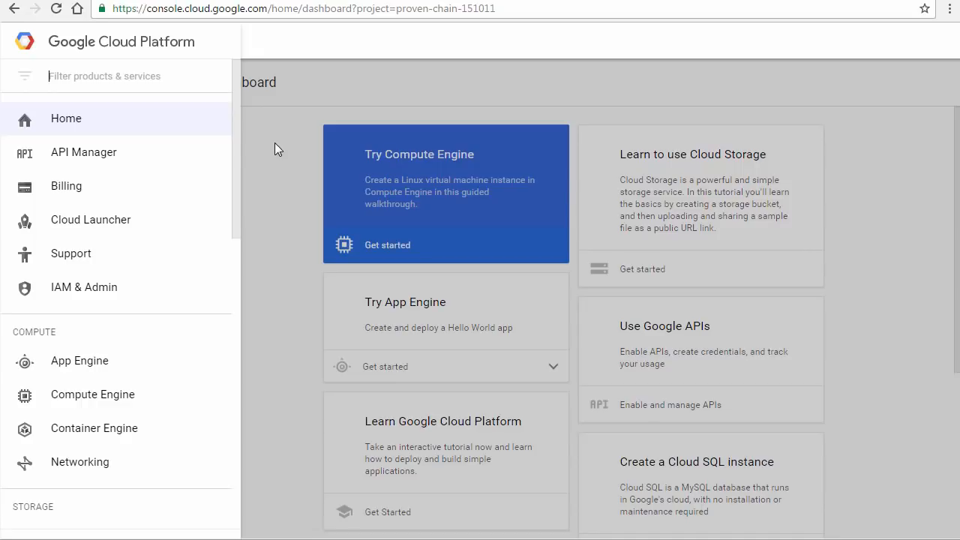
mouse_move(147, 186)
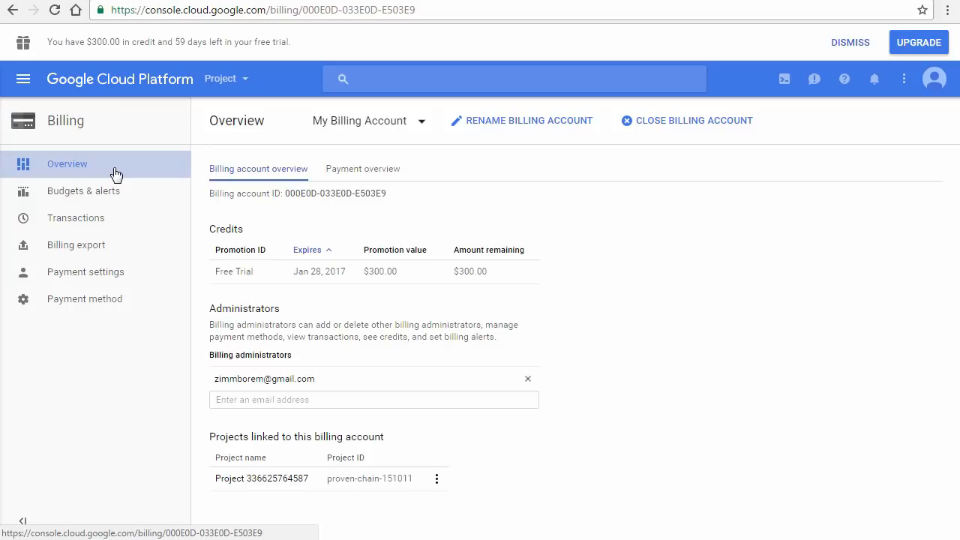
mouse_move(369, 225)
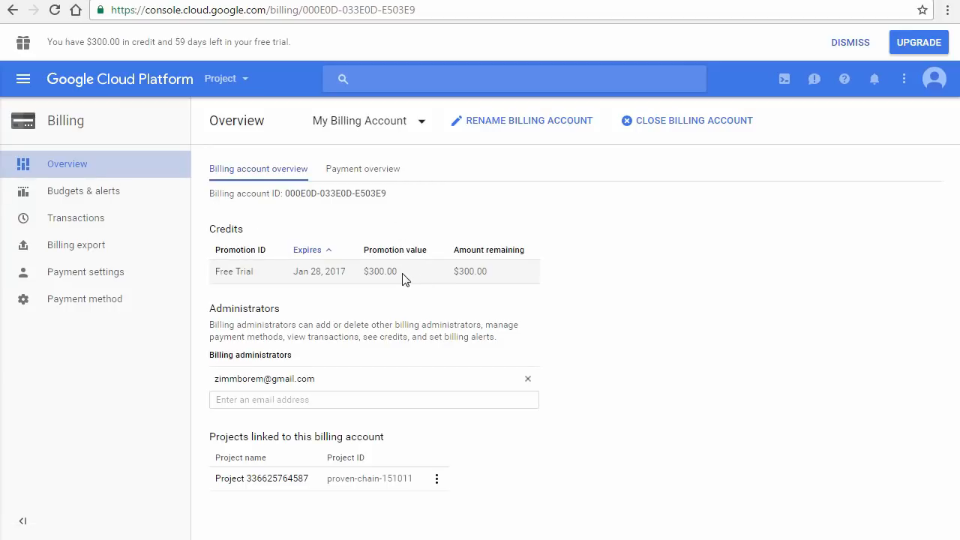
mouse_move(321, 366)
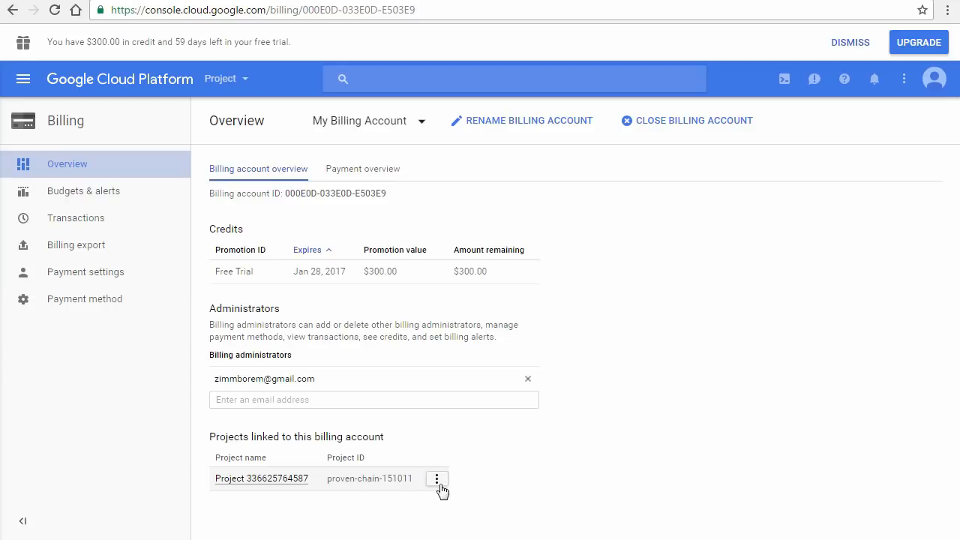
left_click(437, 479)
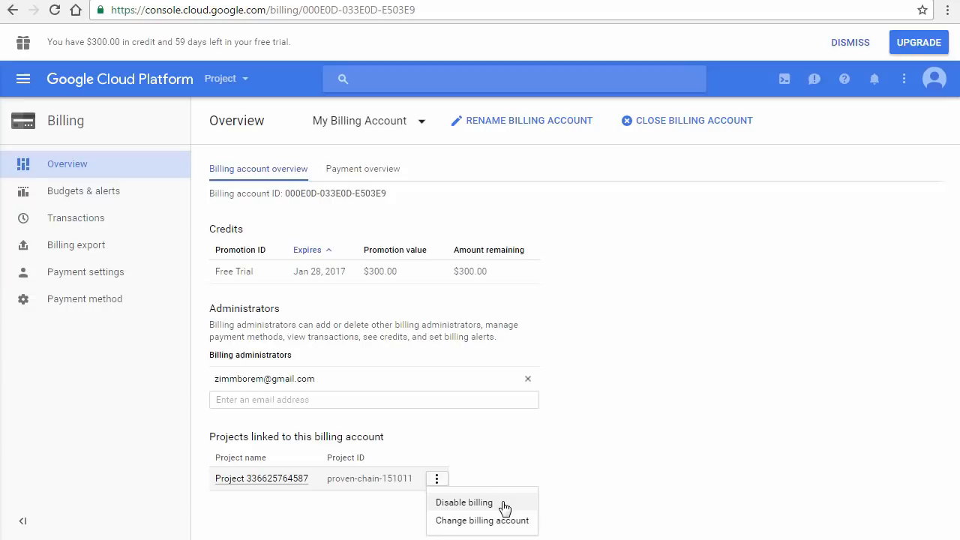
mouse_move(537, 520)
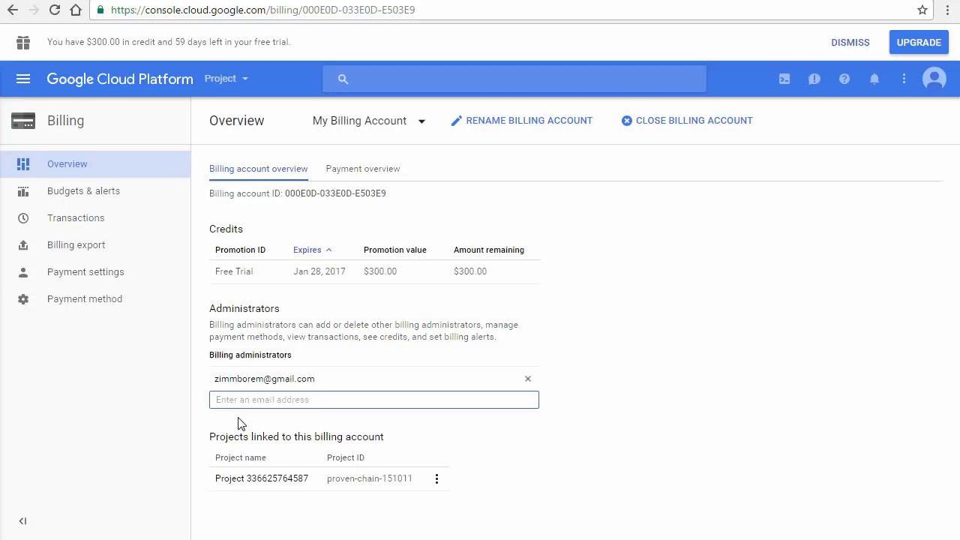
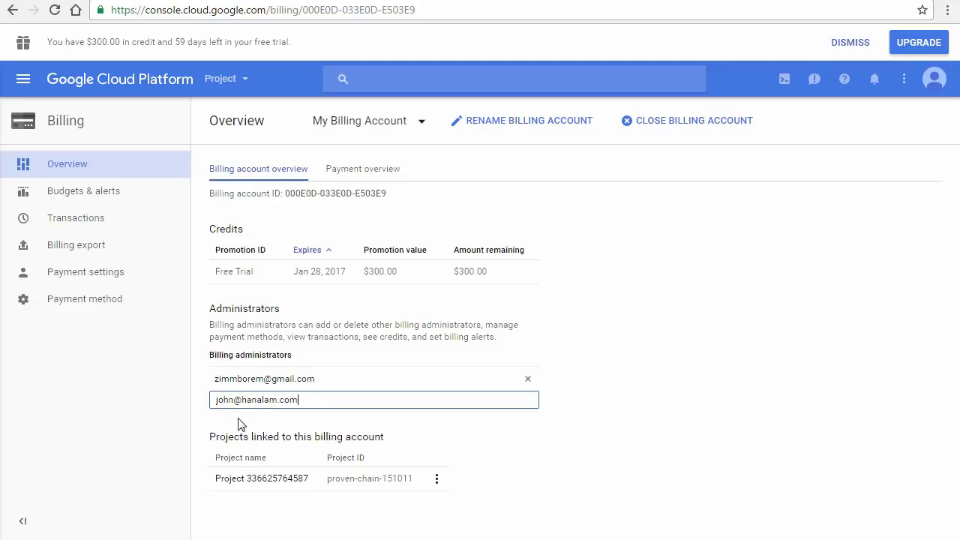
key("Return")
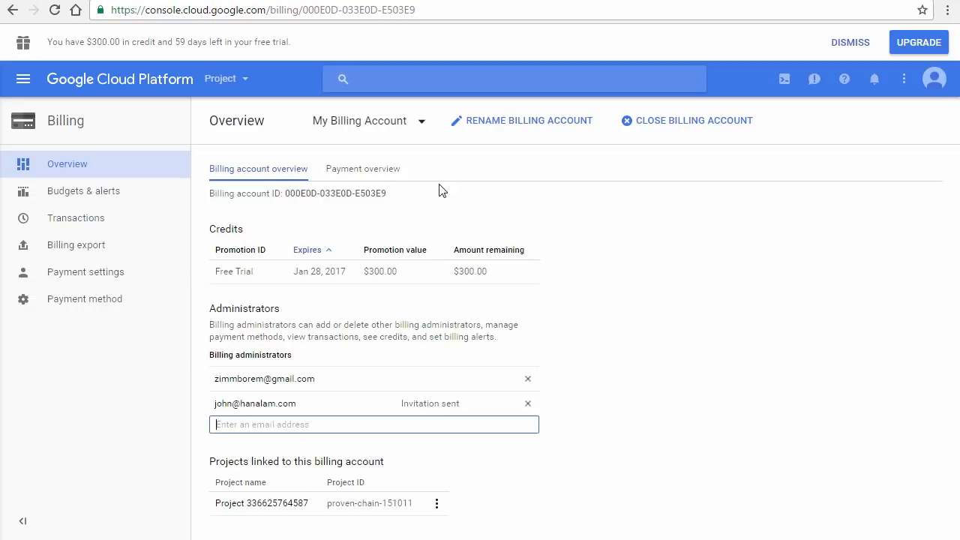
left_click(363, 168)
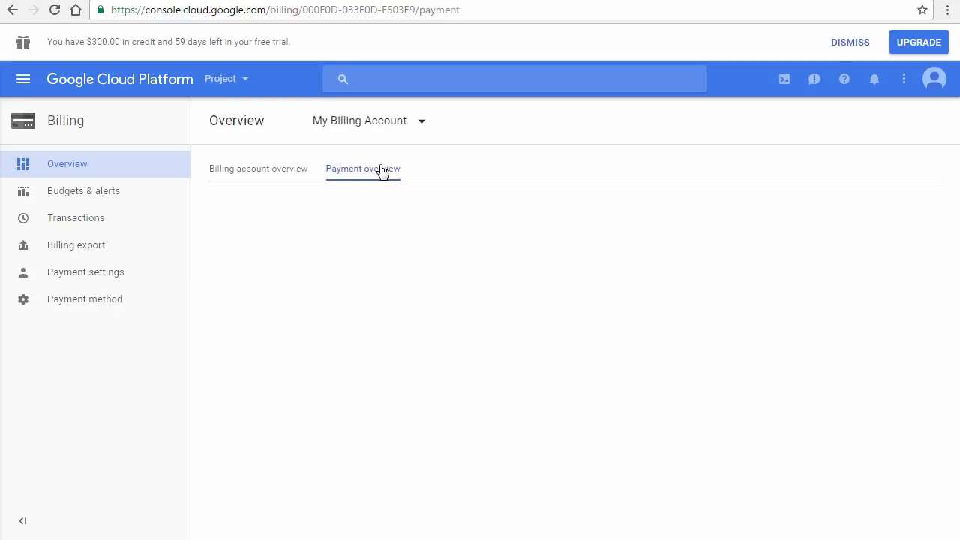
Review the $0.00 balance, transactions and payment cards, then go to Budgets & alerts.
left_click(363, 168)
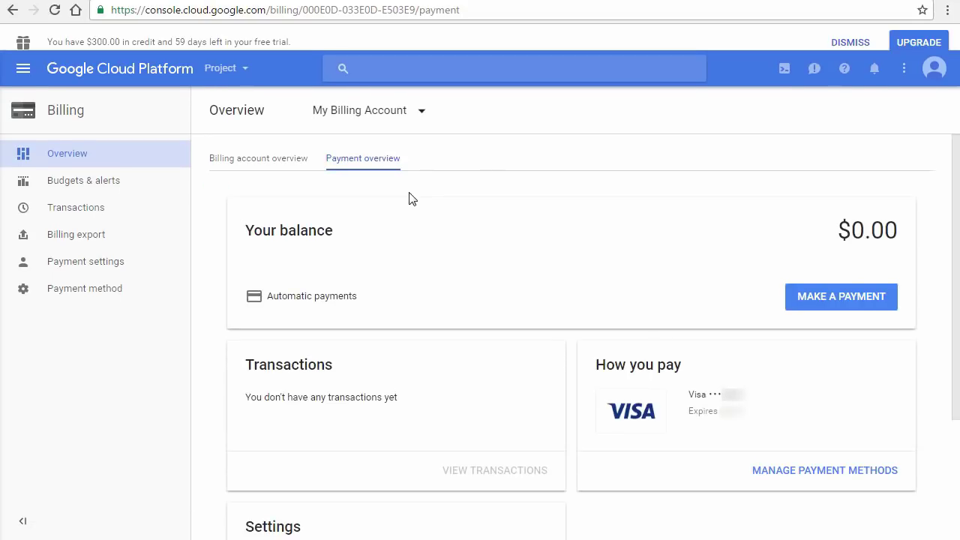
mouse_move(878, 477)
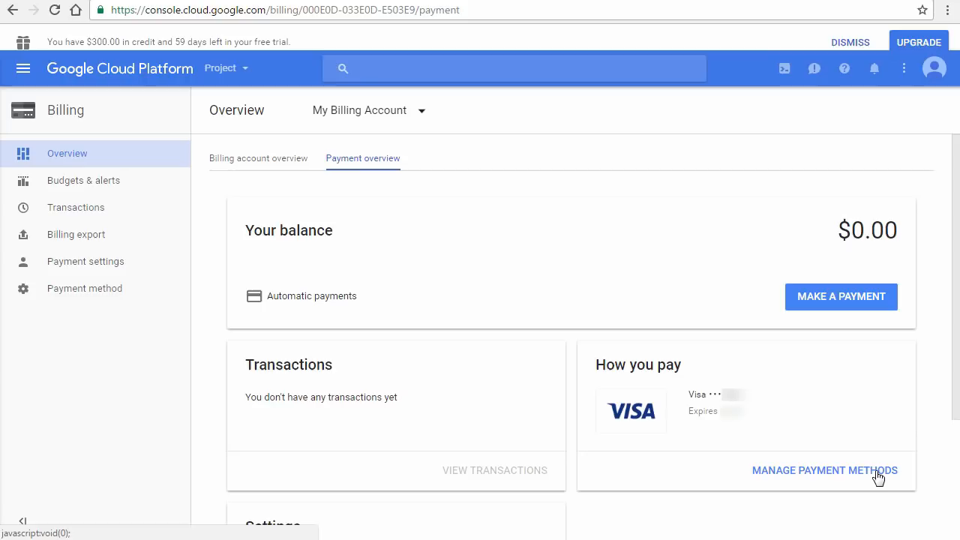
scroll("down", 3)
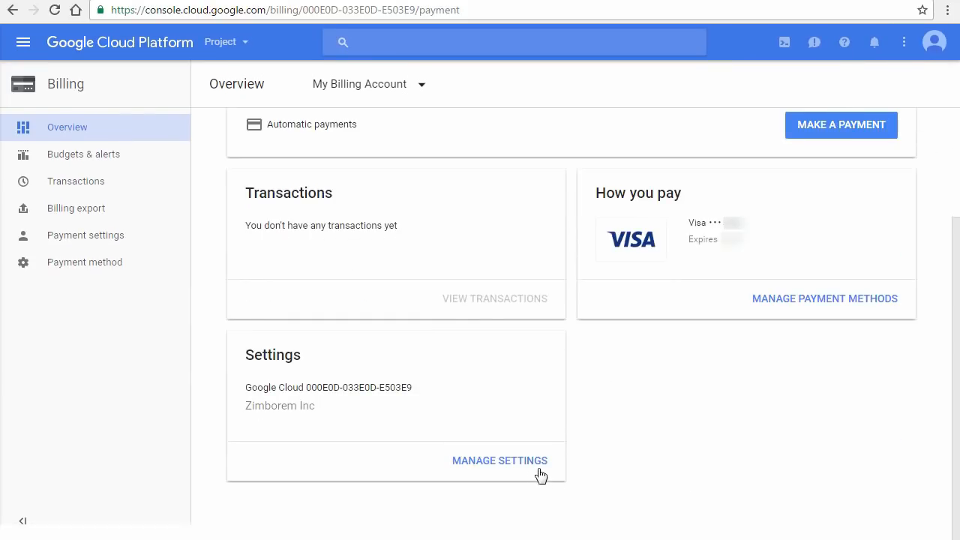
mouse_move(791, 486)
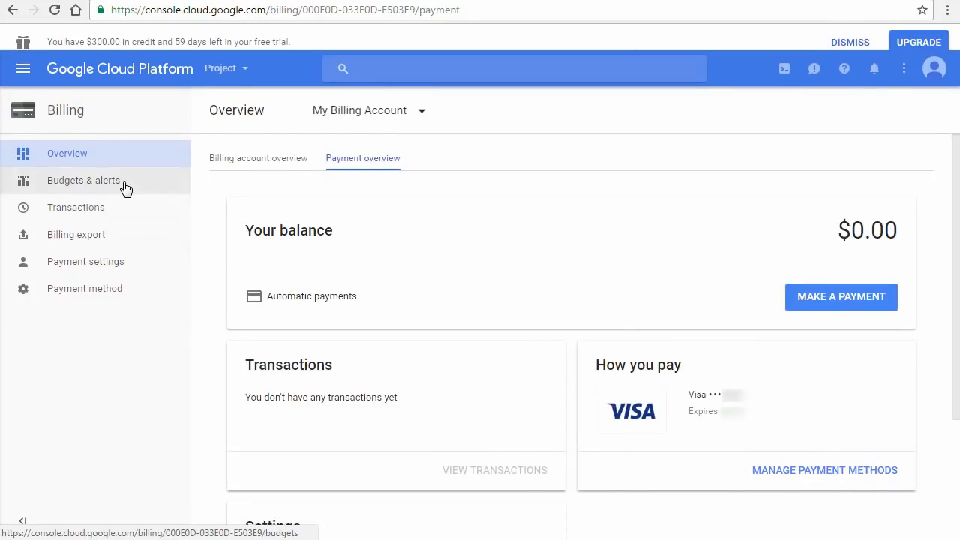
left_click(84, 180)
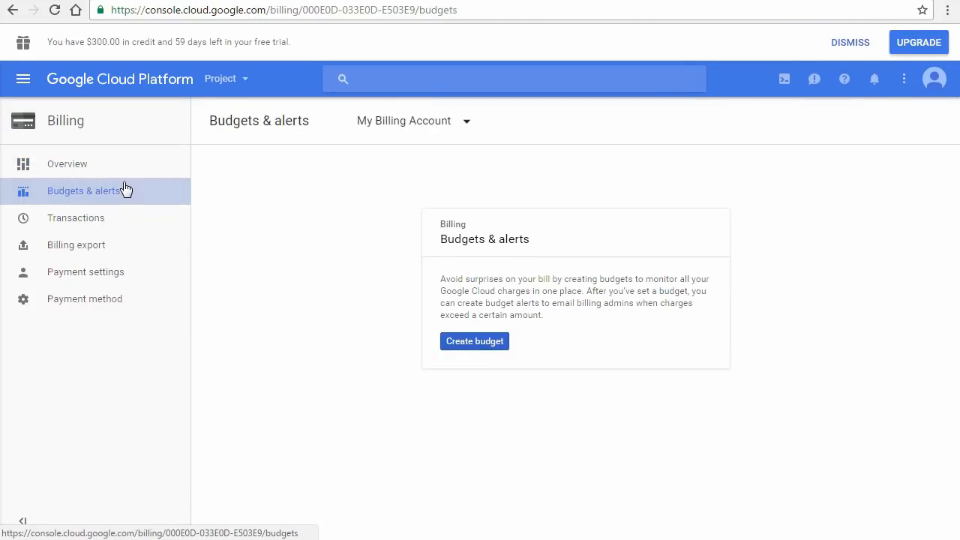
Look through the Create budget form and cancel it without saving.
left_click(474, 341)
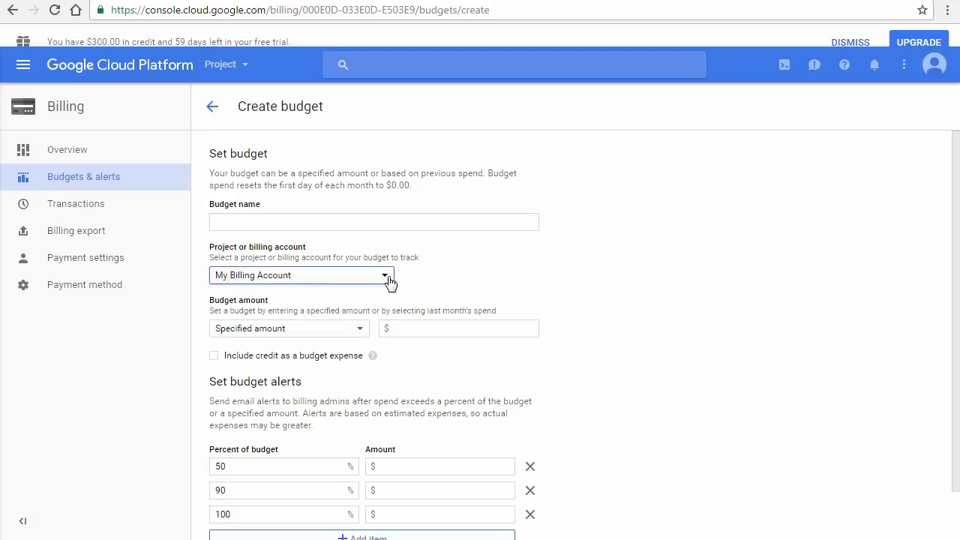
mouse_move(399, 357)
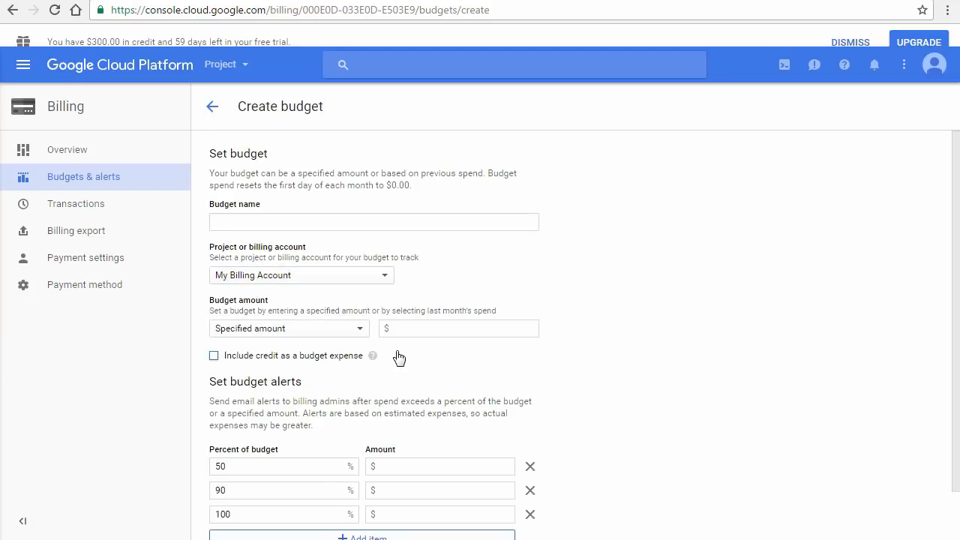
scroll("down", 3)
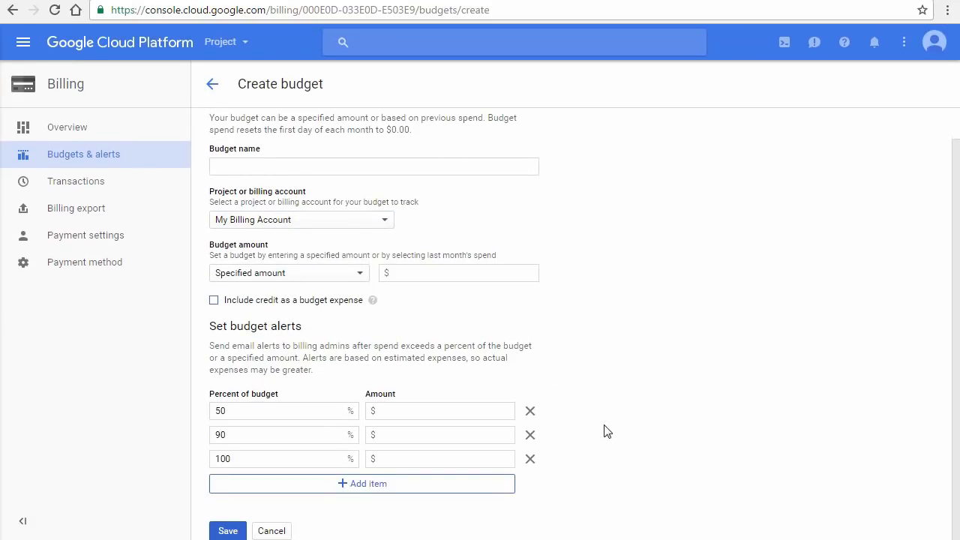
left_click(272, 531)
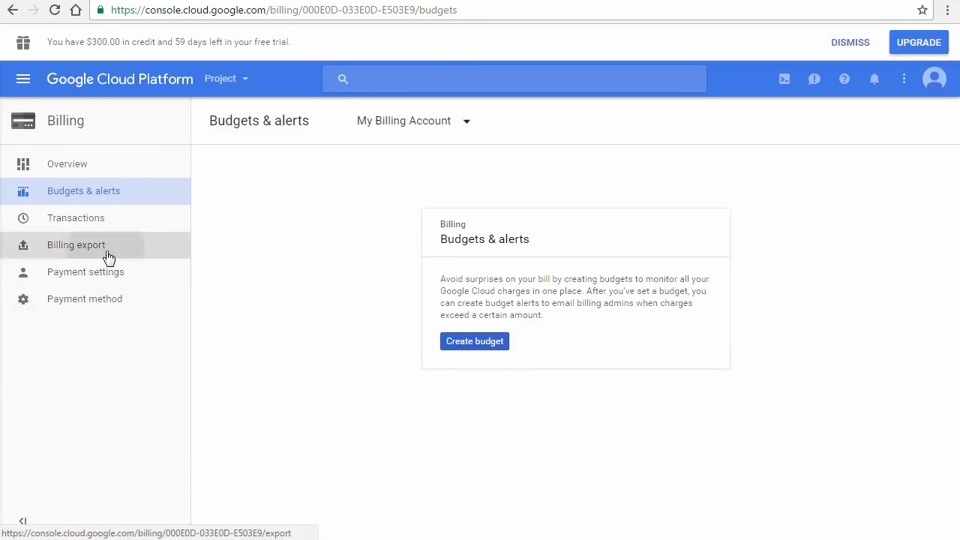
View the Billing export page, then My Billing Account's Payment settings.
left_click(75, 245)
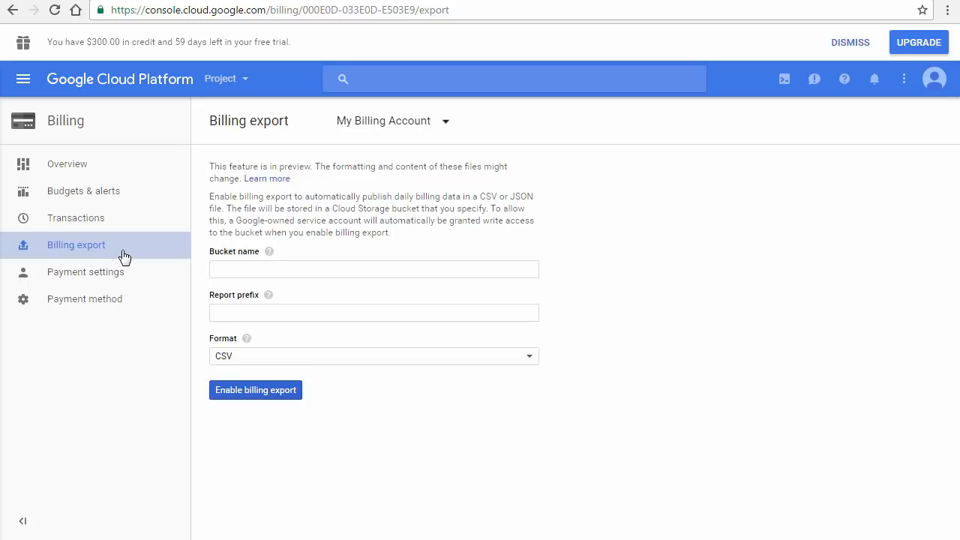
left_click(84, 272)
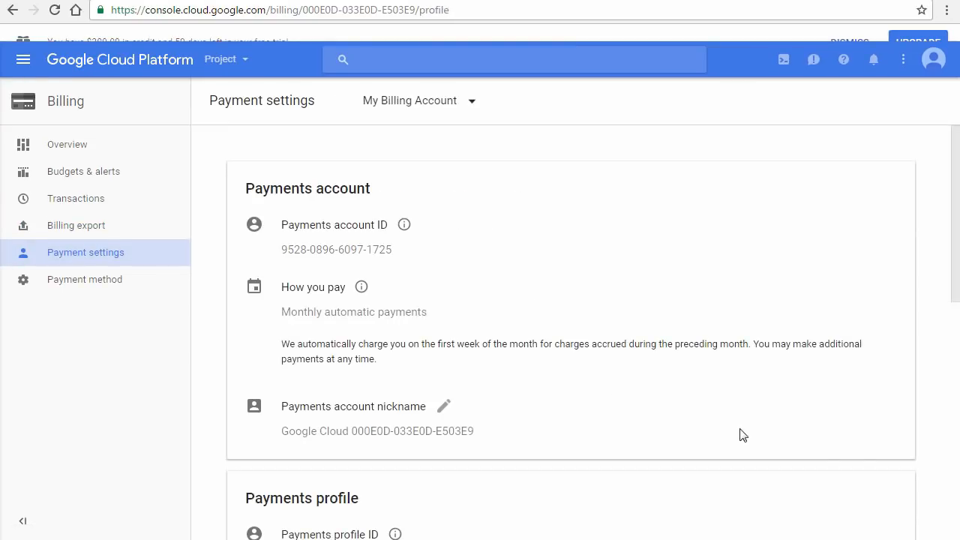
scroll("down", 3)
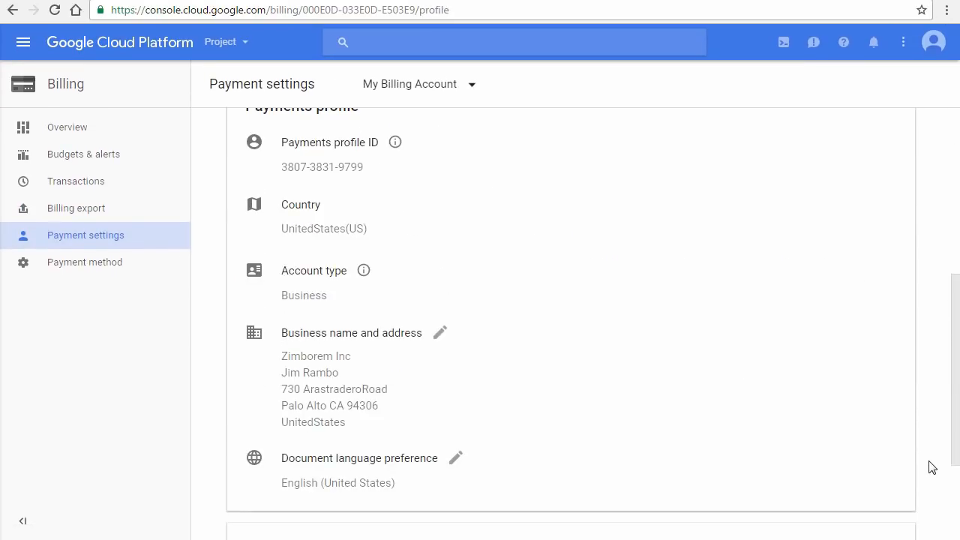